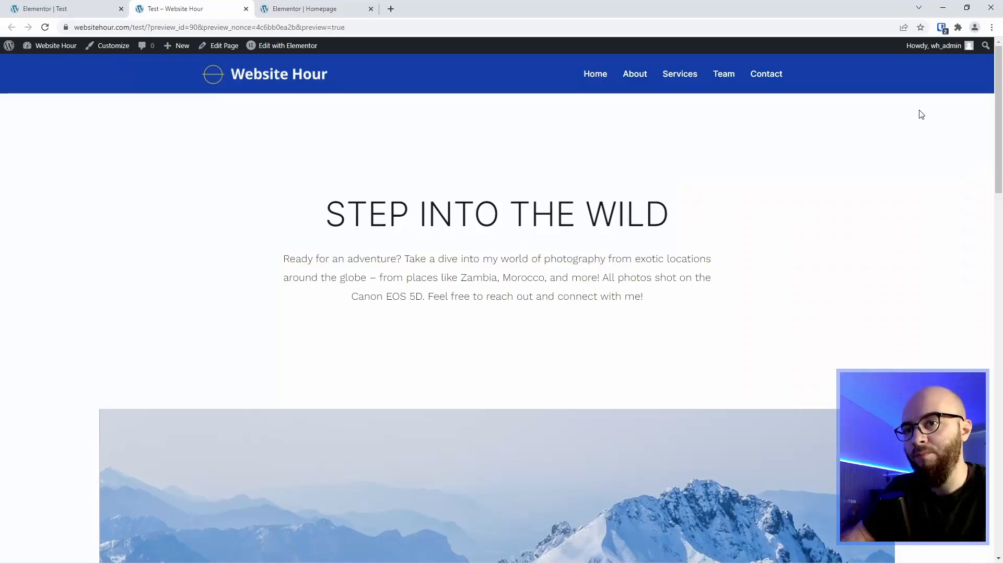
Step: Open the Homepage in Elementor and copy its blue header section with logo and navigation
scroll("down", 3)
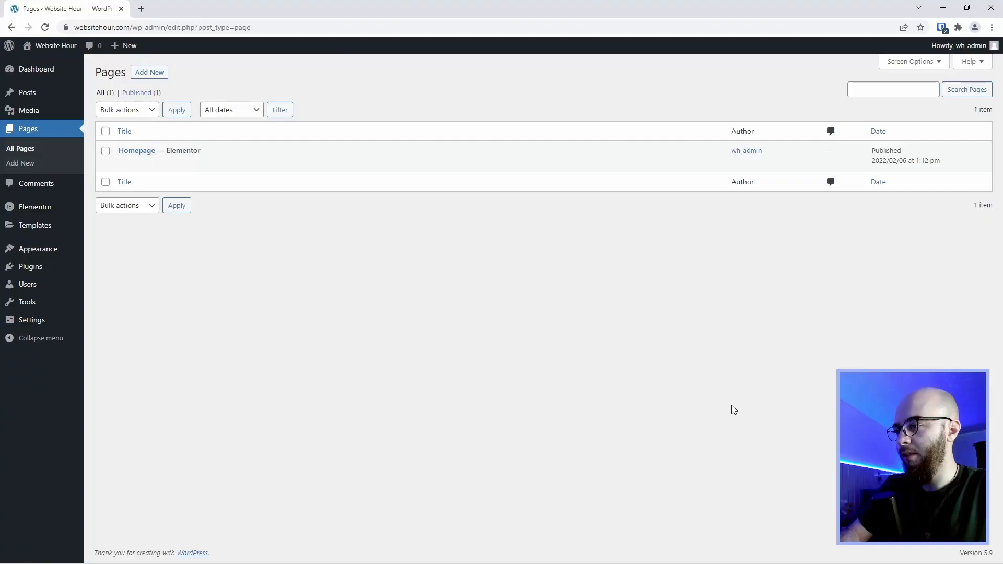
left_click(137, 150)
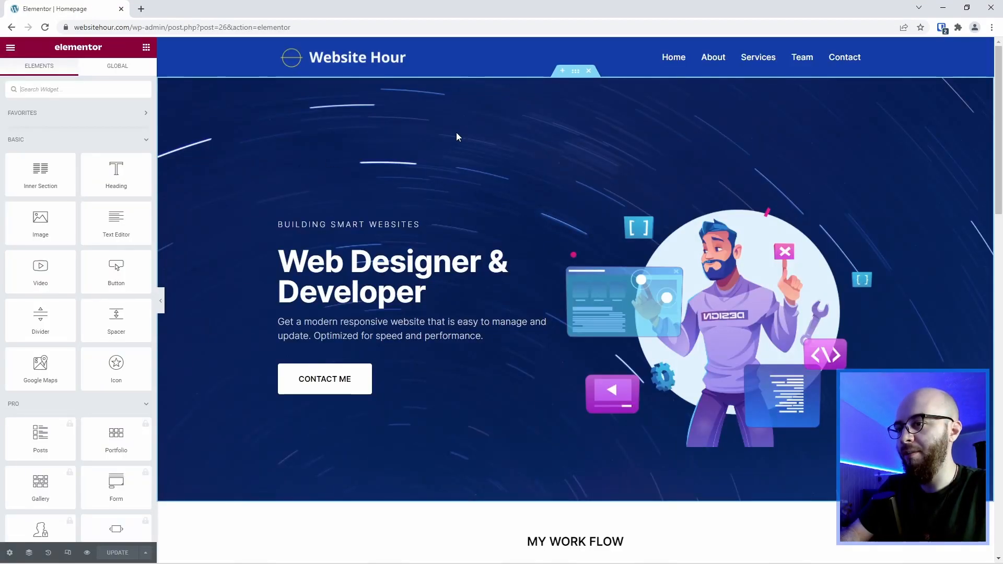
left_click(575, 44)
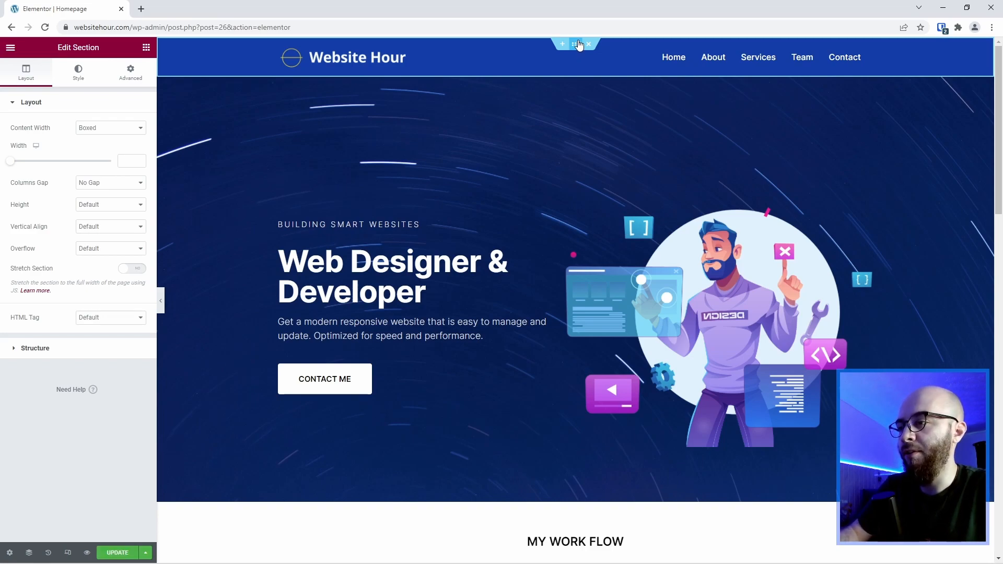
right_click(575, 44)
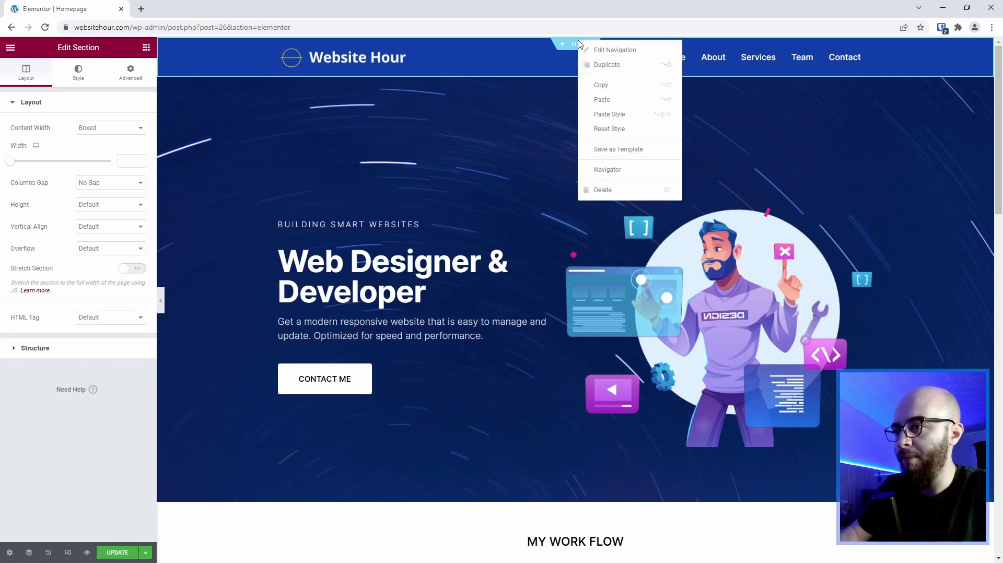
mouse_move(600, 89)
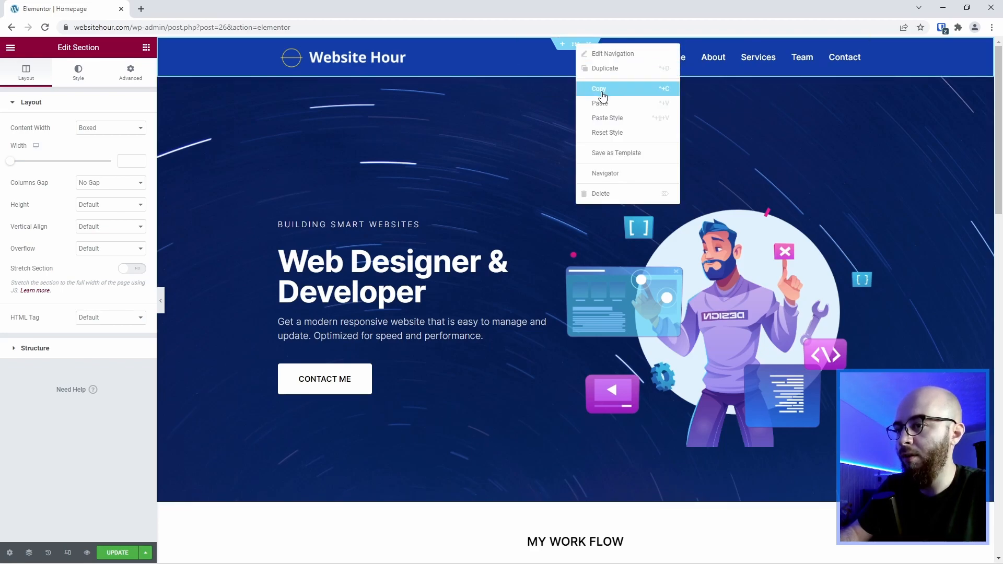
left_click(605, 68)
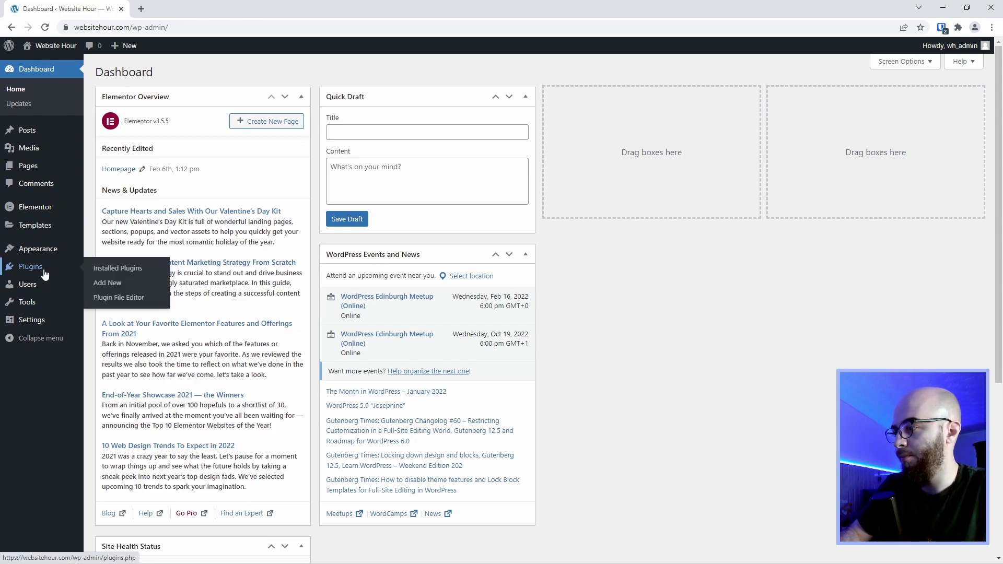
Step: Search new plugins for 'head', then install and activate Elementor Header & Footer Builder
left_click(117, 267)
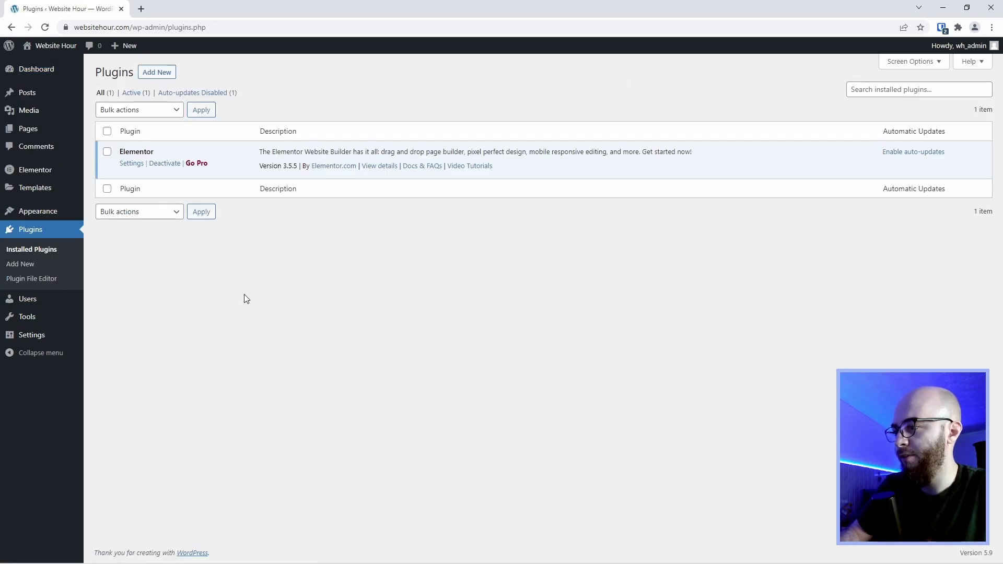
mouse_move(271, 287)
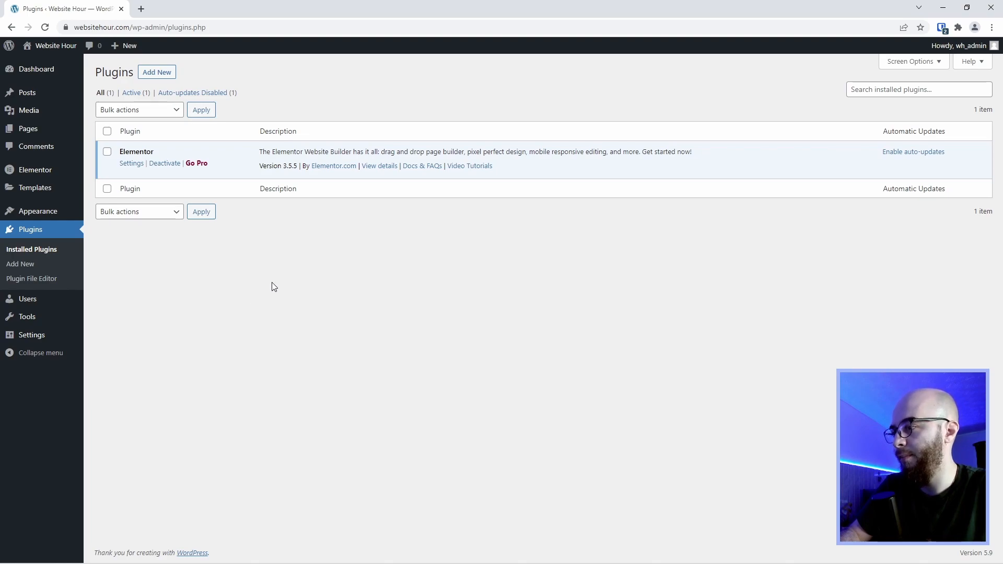
mouse_move(156, 71)
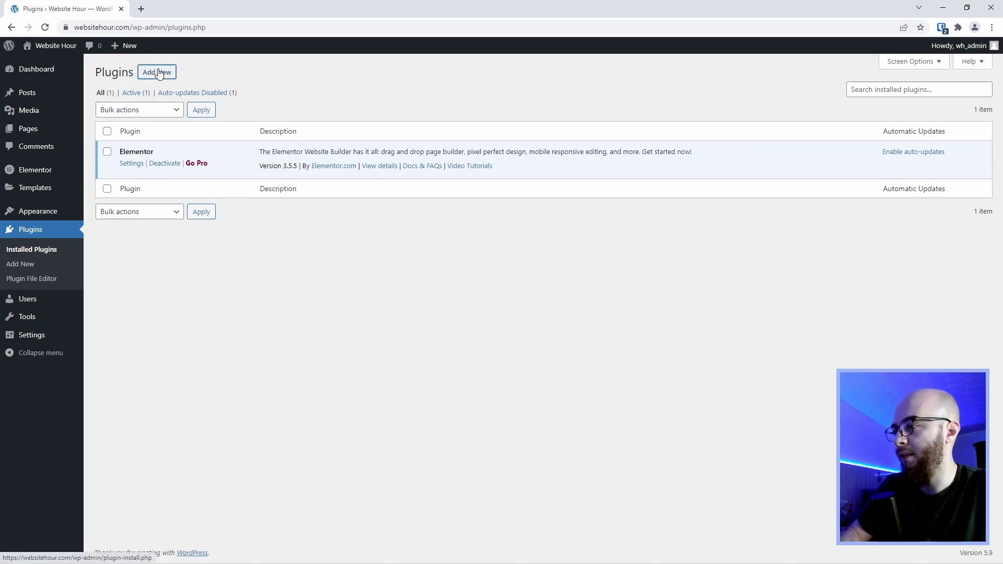
left_click(157, 72)
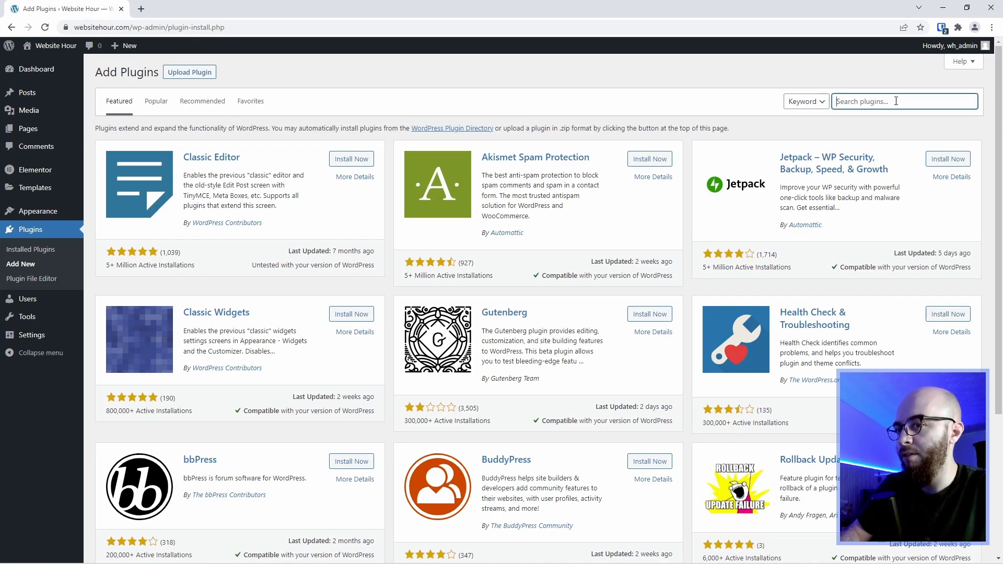
type("head")
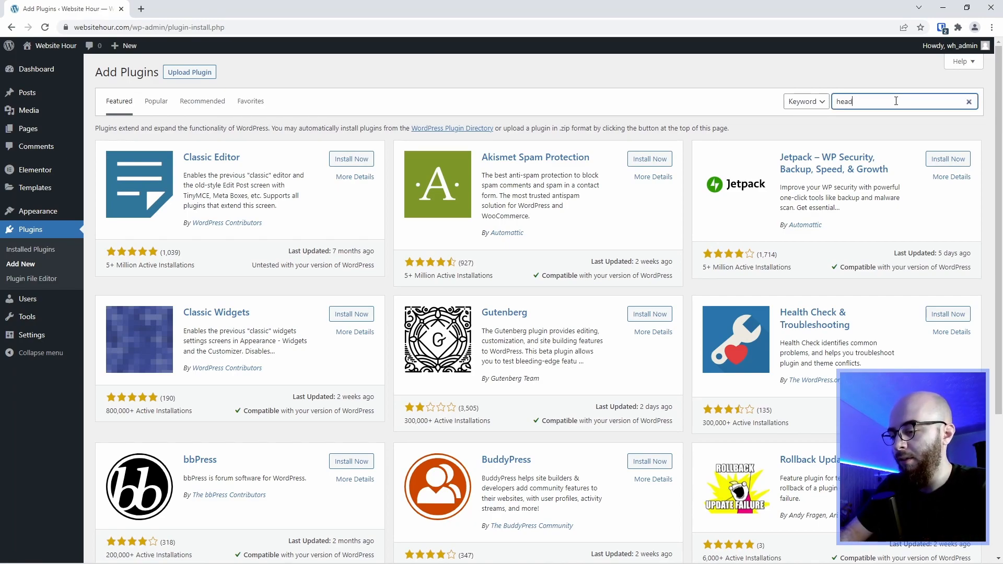
type("der footer")
key("Return")
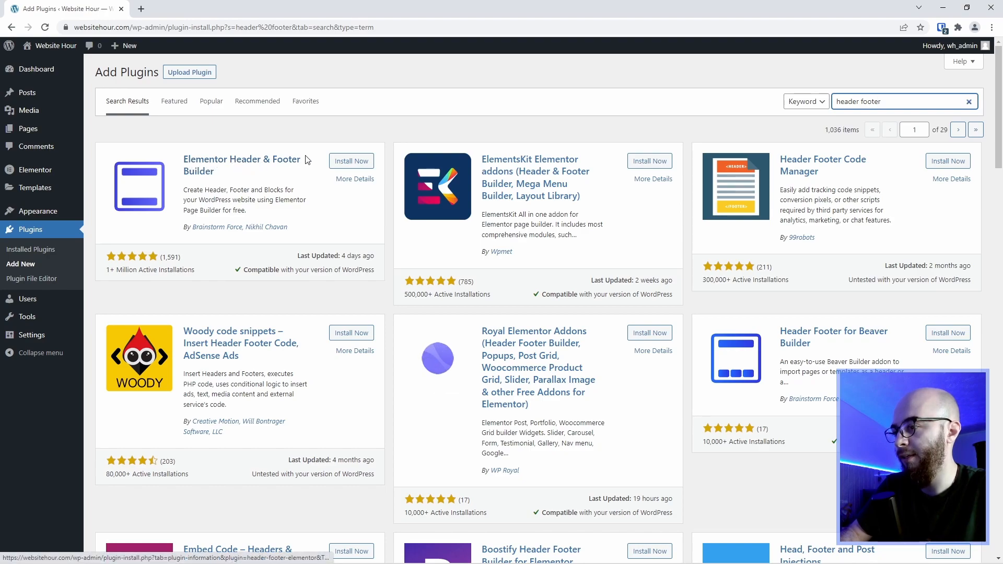
left_click(351, 161)
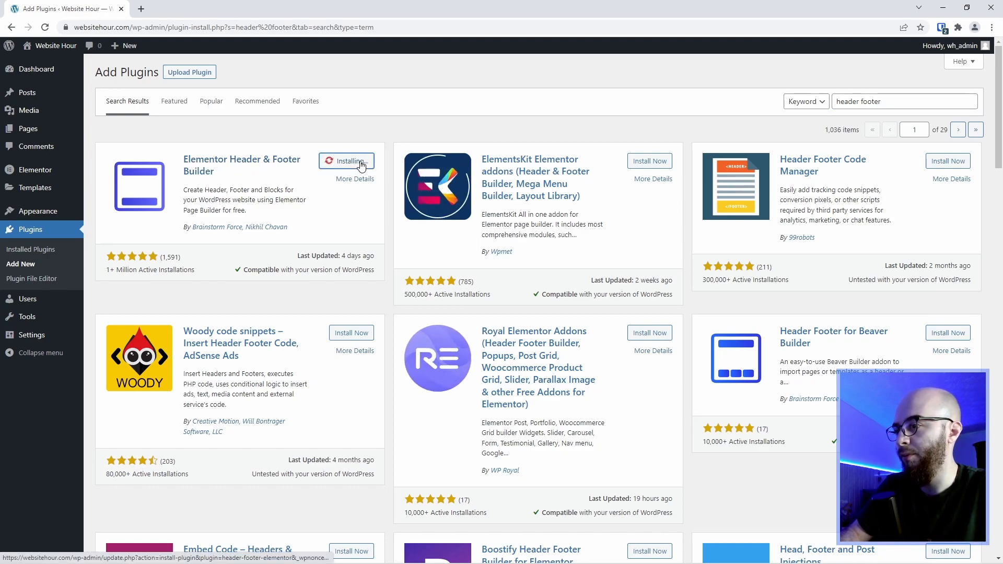
left_click(347, 160)
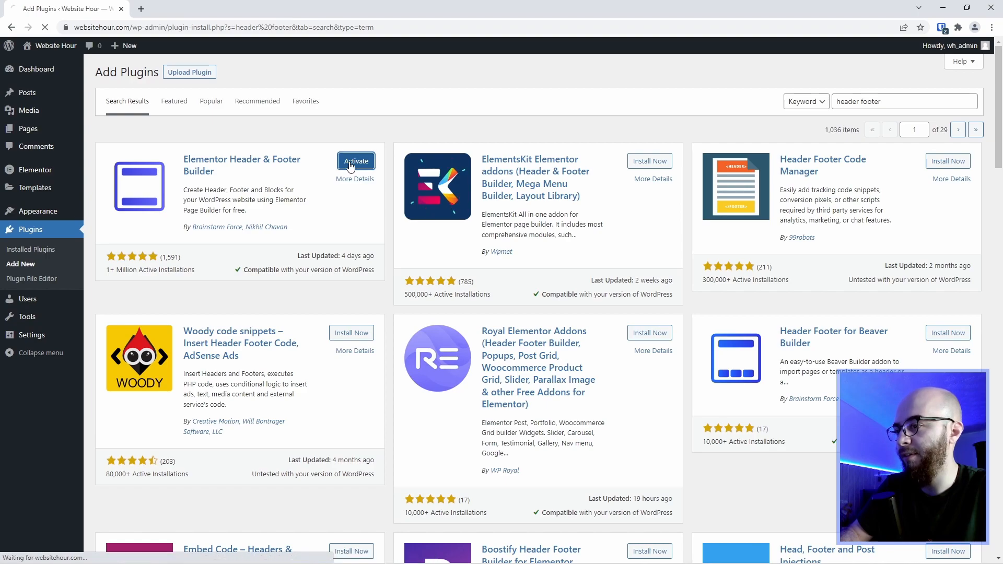
left_click(356, 161)
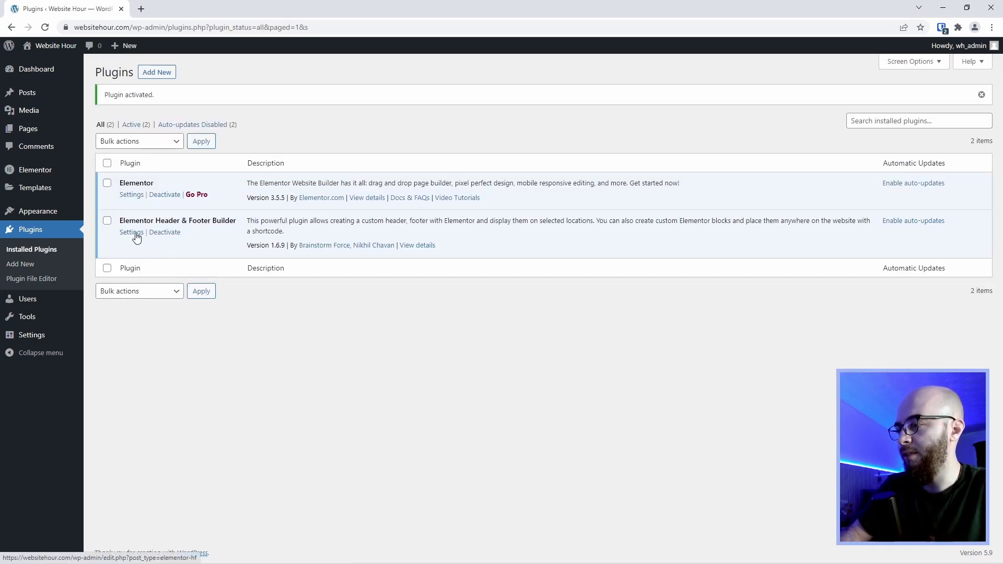
Step: Show the empty Elementor Header & Footer Builder template list
left_click(131, 232)
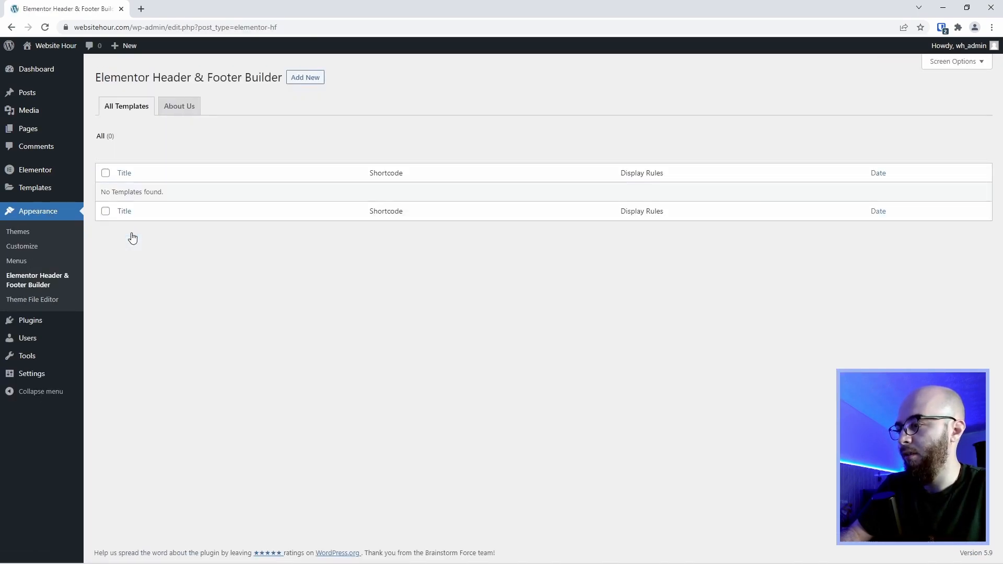
mouse_move(39, 211)
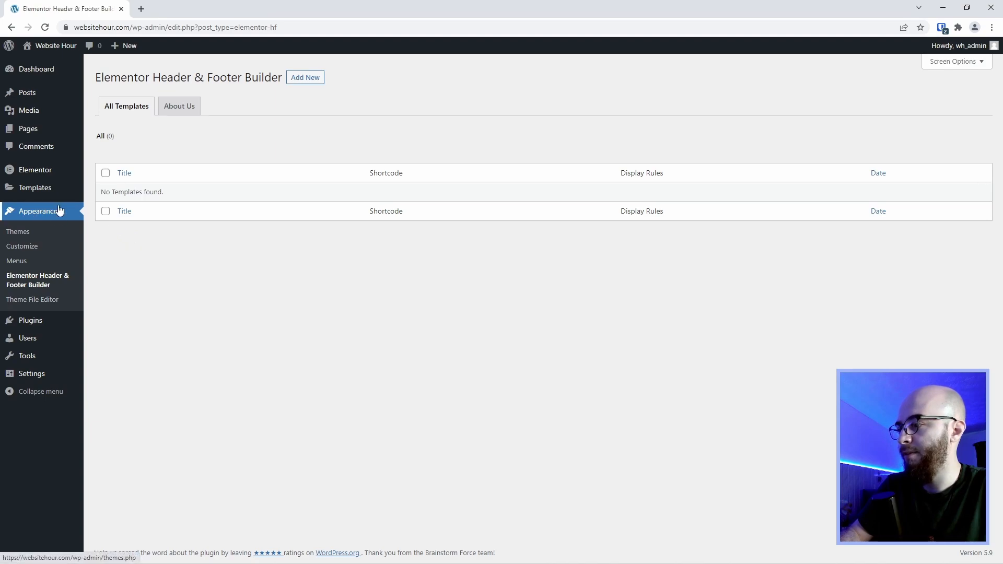
mouse_move(57, 284)
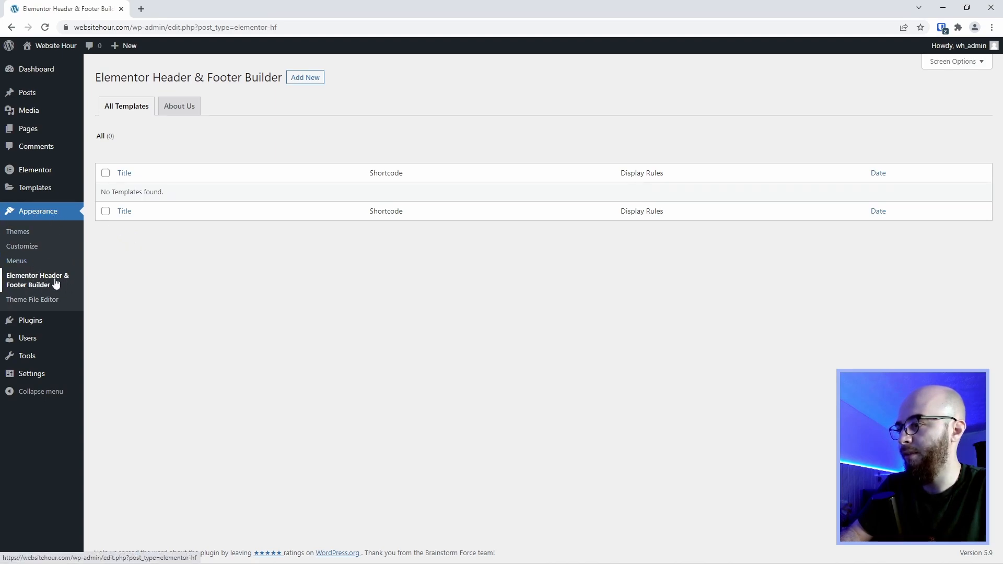
mouse_move(313, 89)
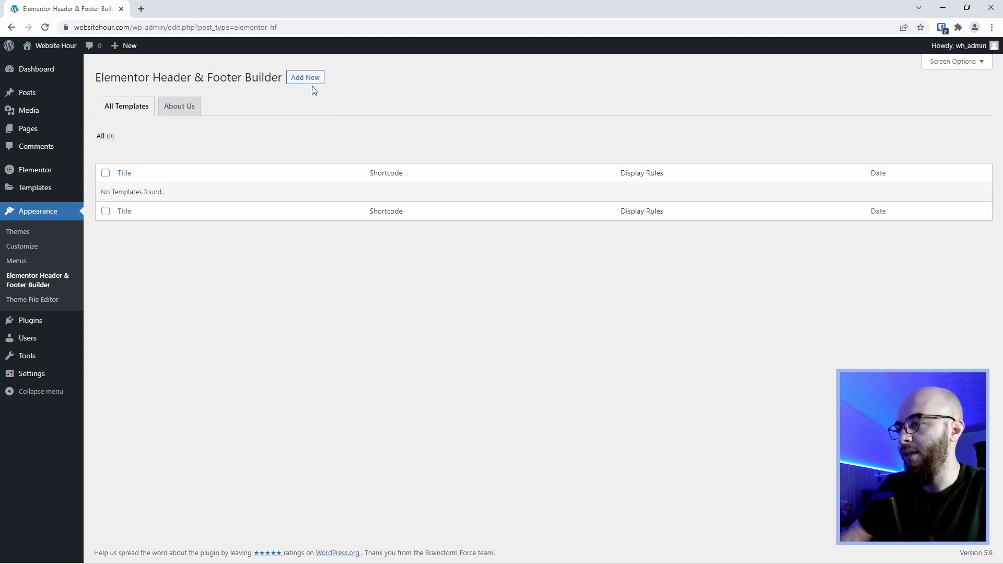
Step: Create a template titled 'Main Header' of type Header, displayed on Entire Website
left_click(306, 77)
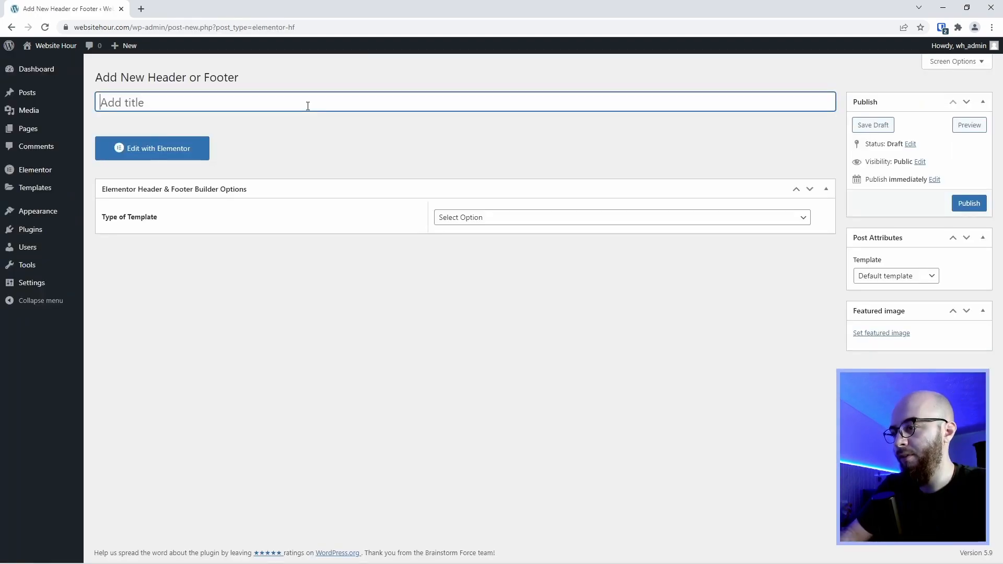
type("Main Header")
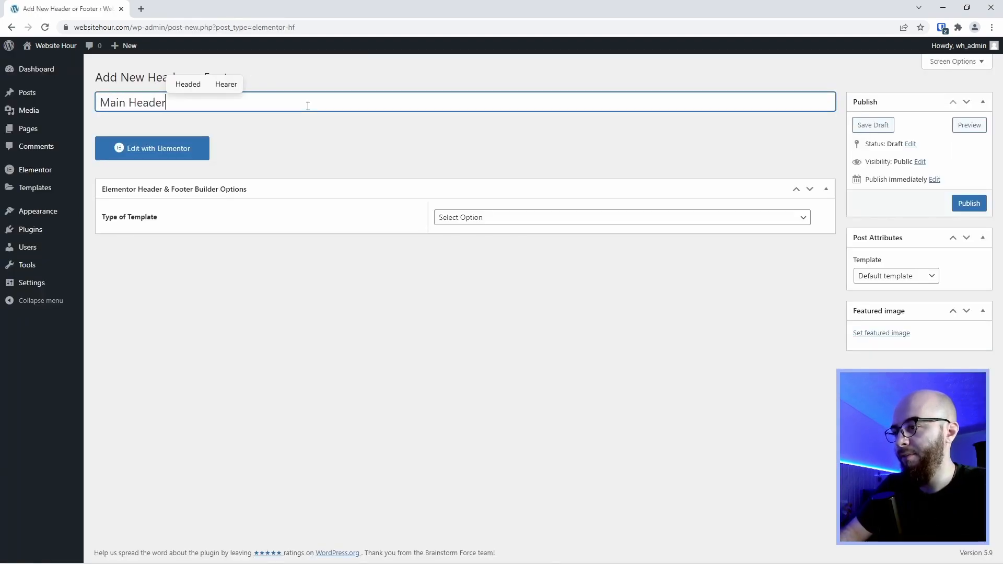
left_click(620, 217)
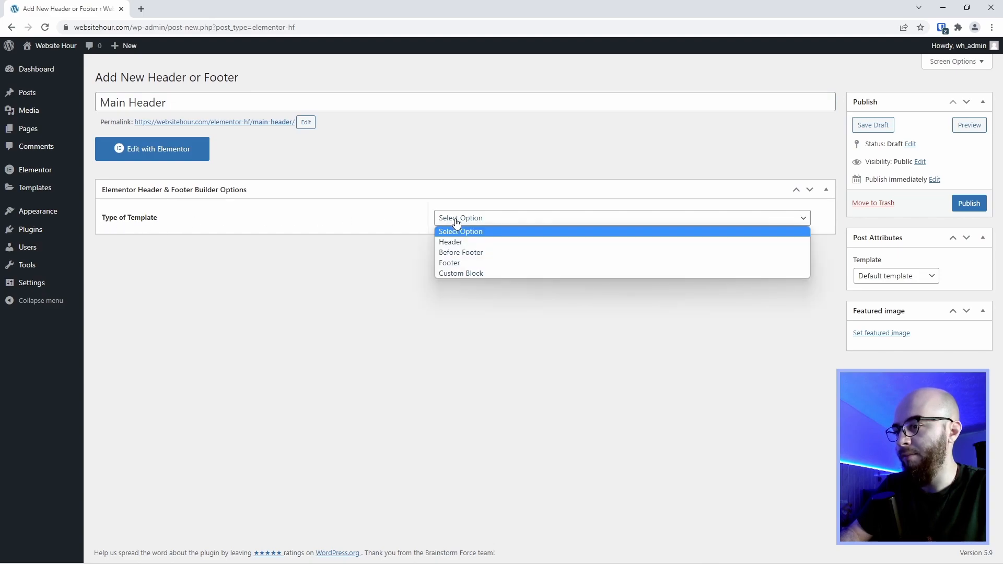
left_click(450, 242)
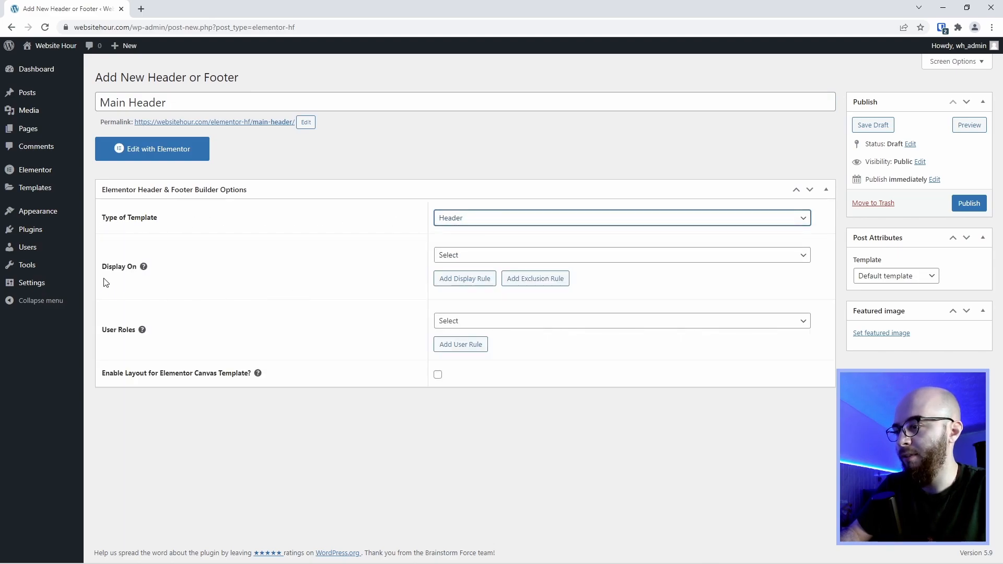
left_click(620, 255)
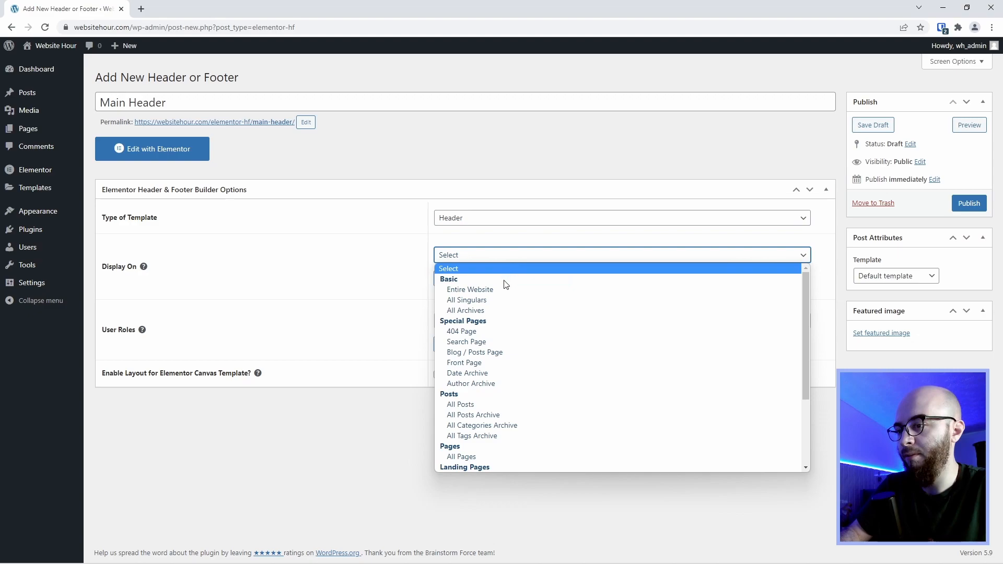
left_click(471, 289)
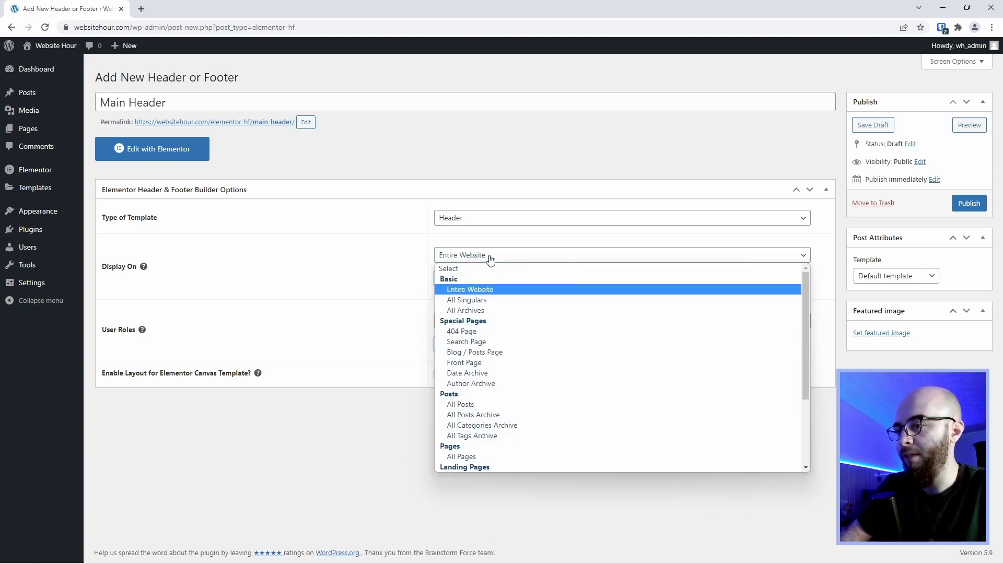
mouse_move(522, 383)
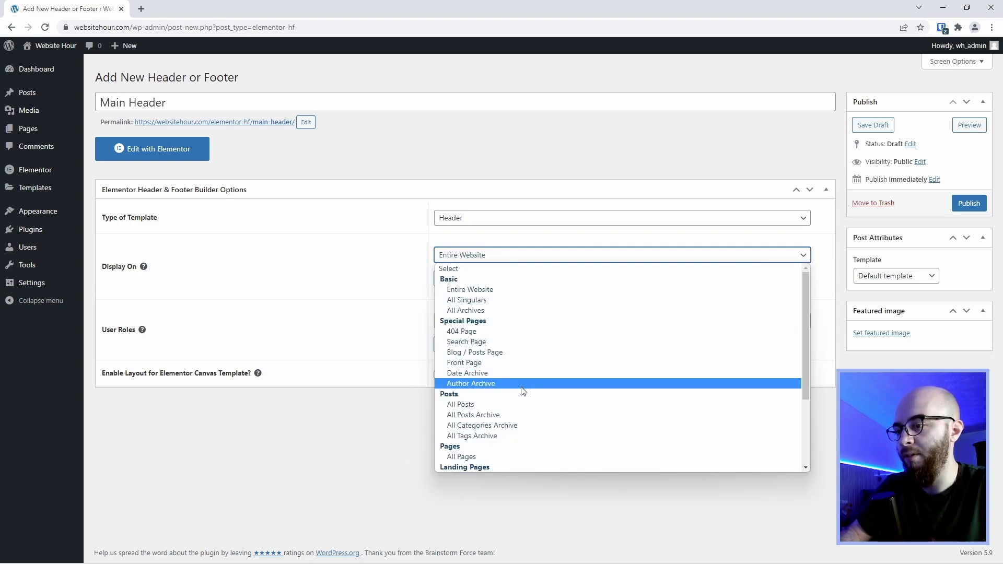
Step: Confirm the Entire Website display rule, publish Main Header, and open it in Elementor
scroll("down", 3)
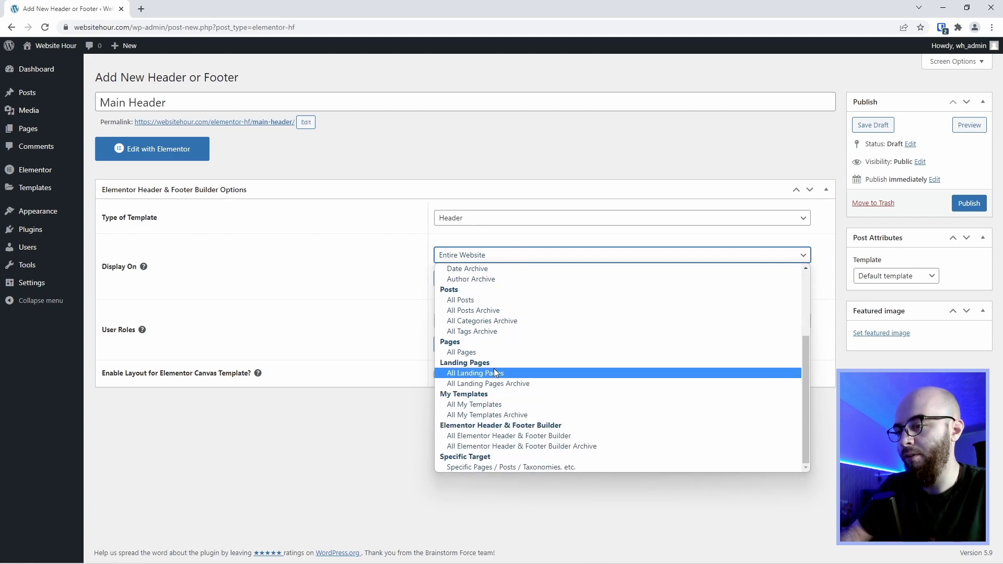
mouse_move(508, 445)
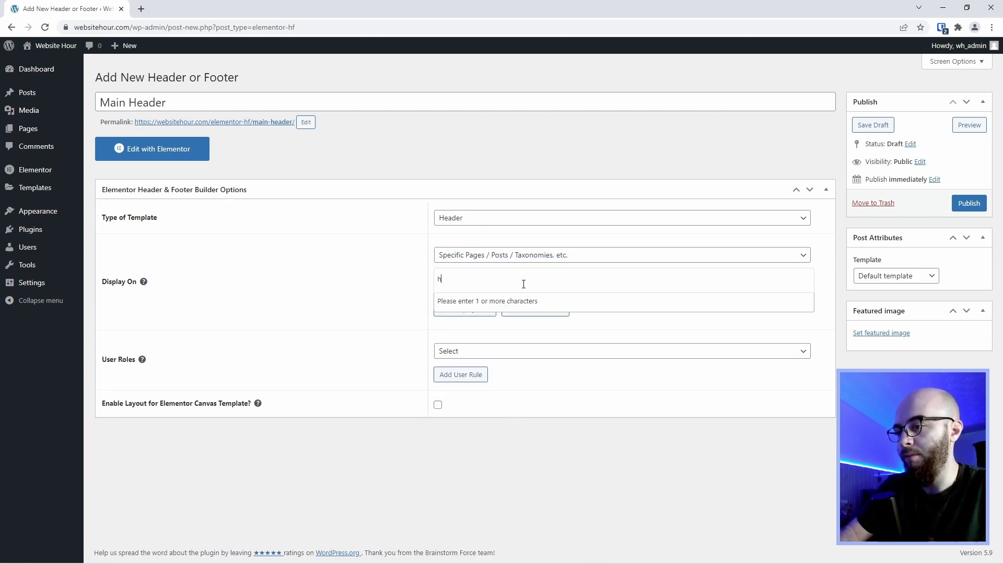
type("om")
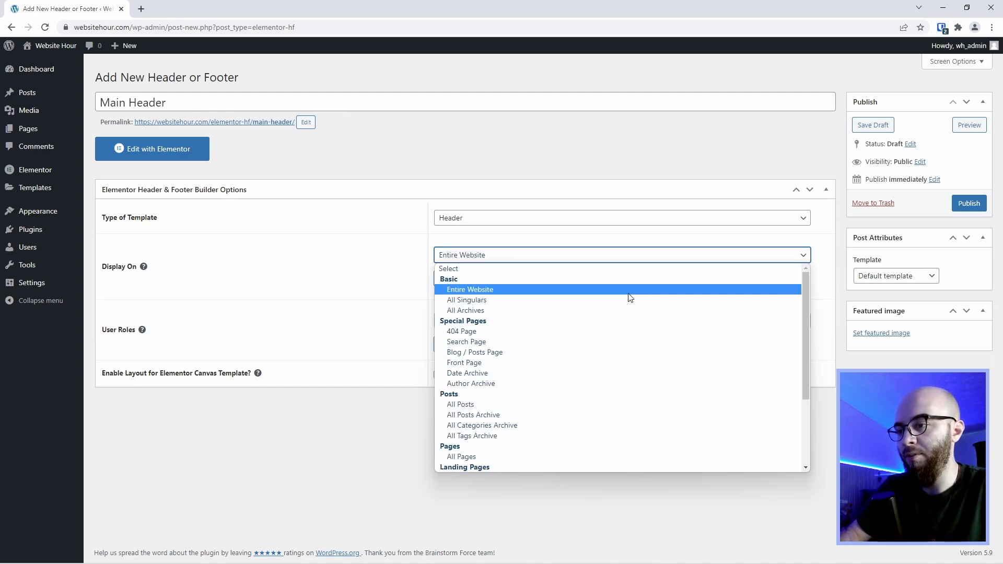
left_click(471, 289)
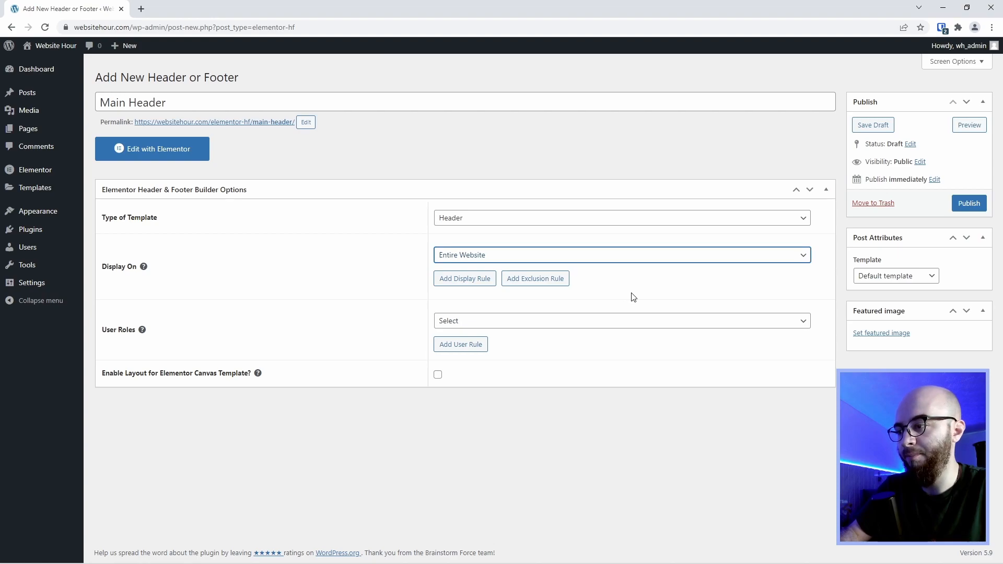
left_click(969, 202)
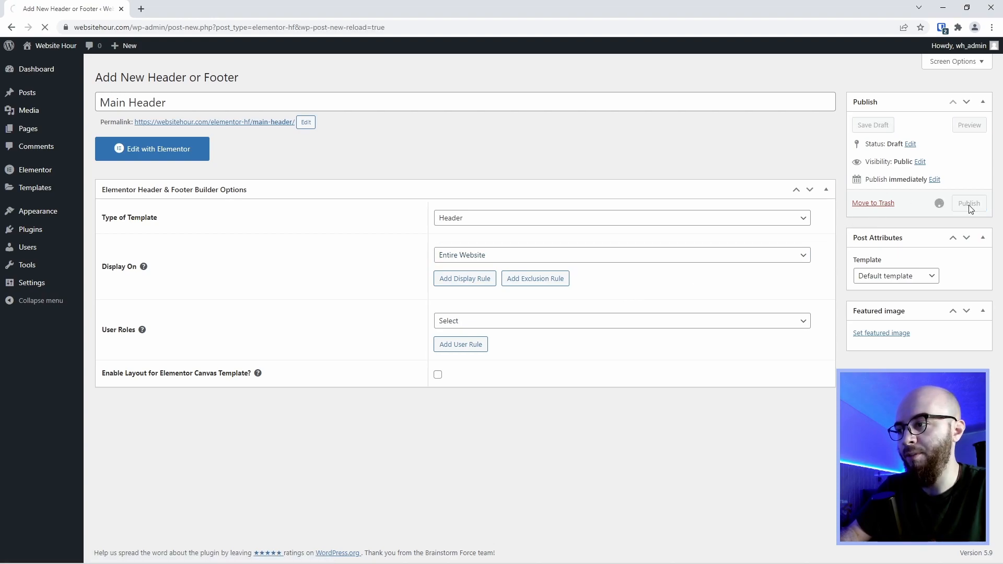
left_click(969, 203)
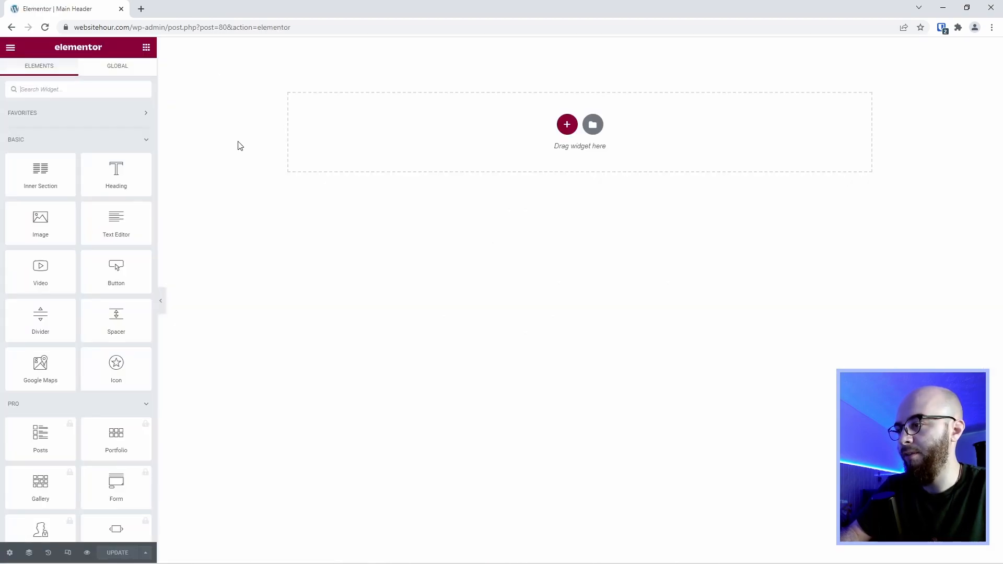
mouse_move(445, 131)
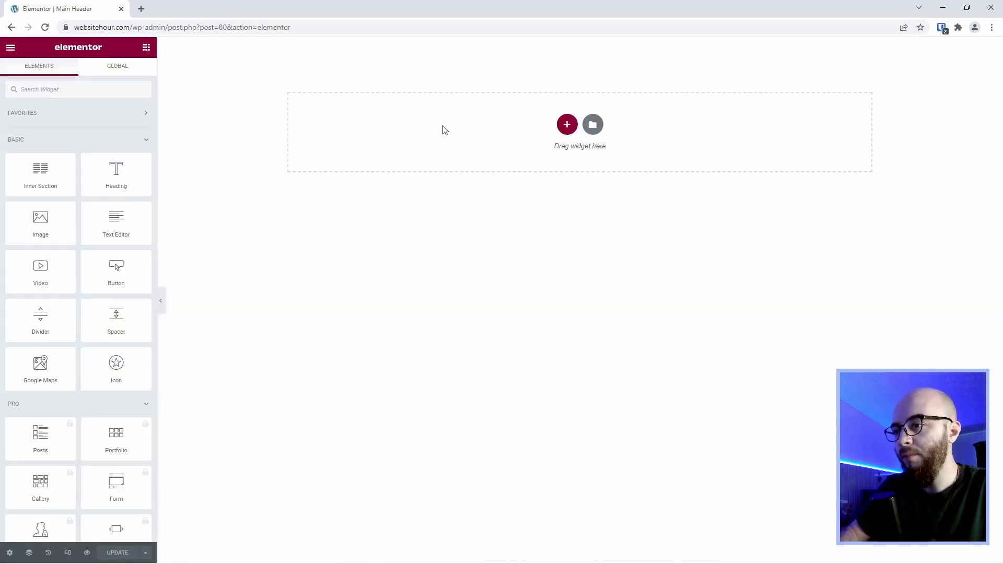
Step: Paste the copied blue Website Hour header section onto the Main Header canvas
right_click(445, 130)
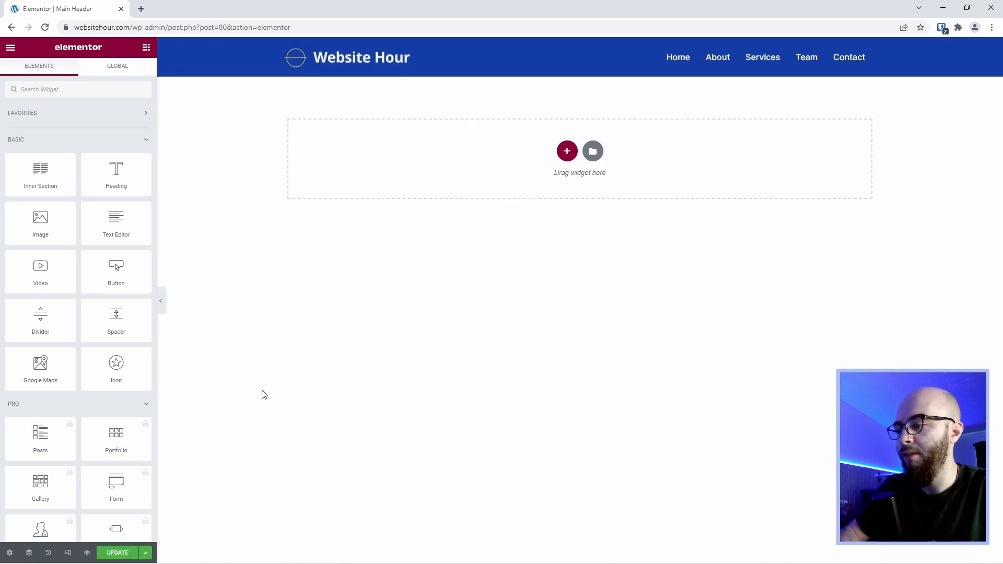
mouse_move(308, 304)
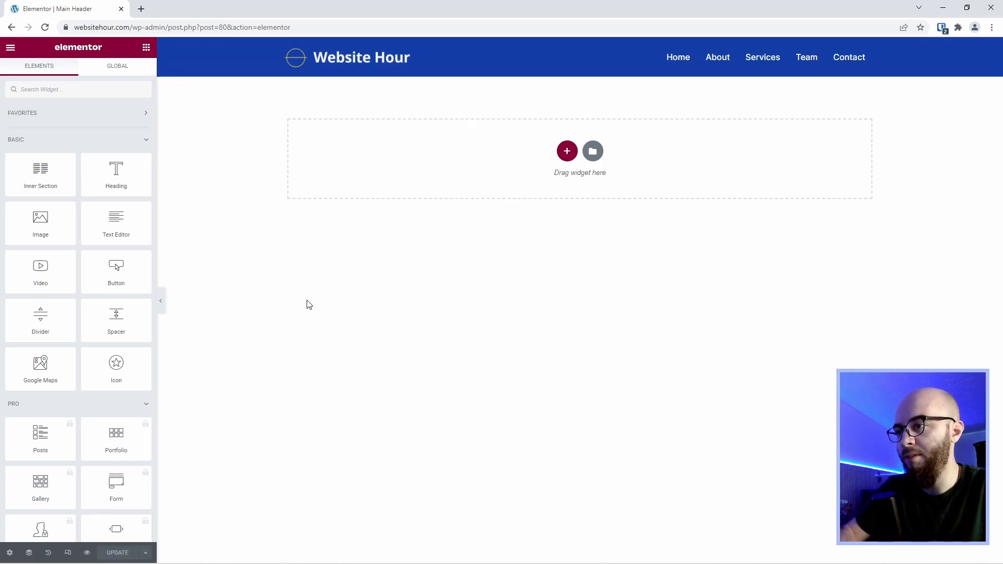
mouse_move(286, 271)
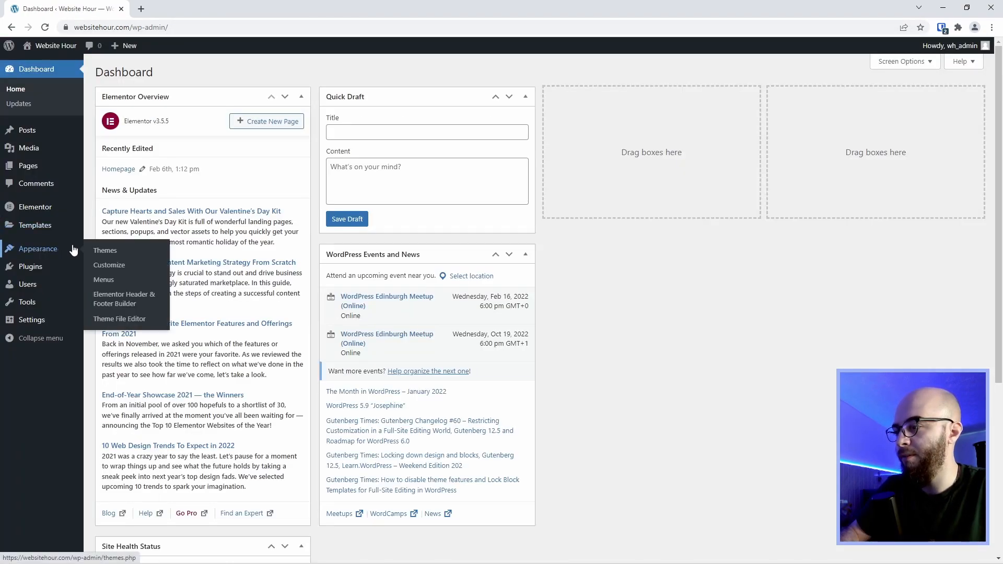
Step: Add a 'Main Footer' template of type Footer for the Entire Website and publish it
left_click(124, 299)
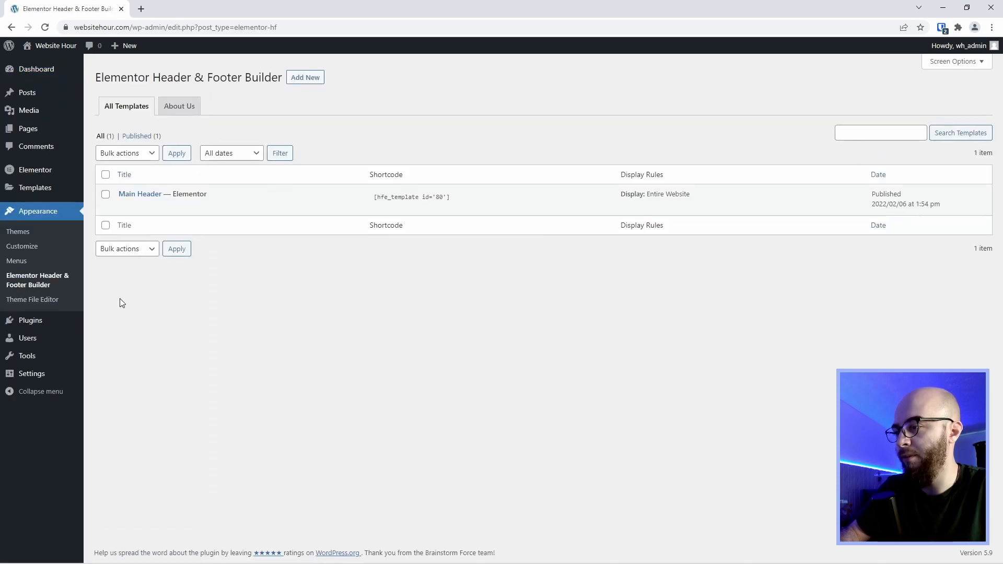
left_click(305, 77)
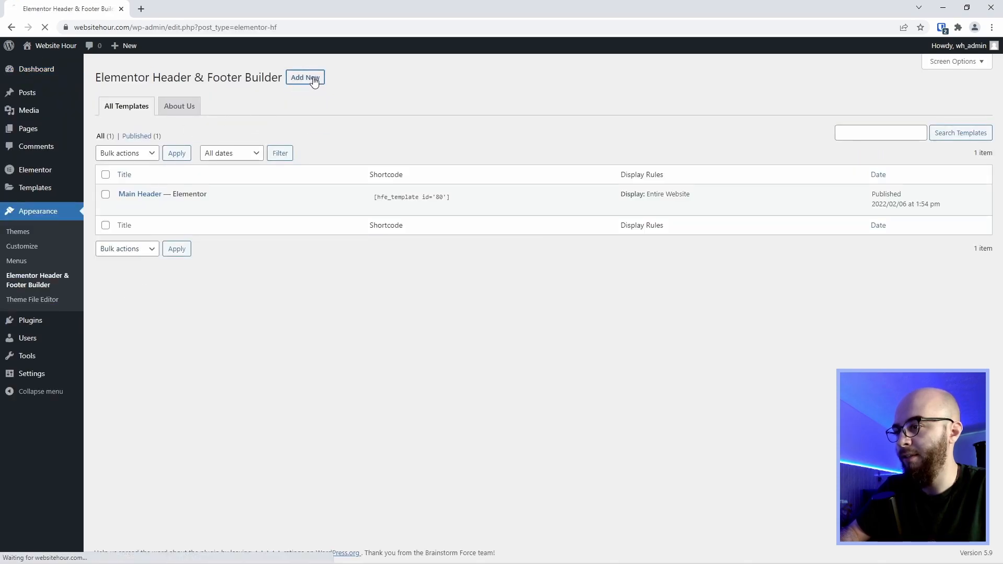
left_click(305, 77)
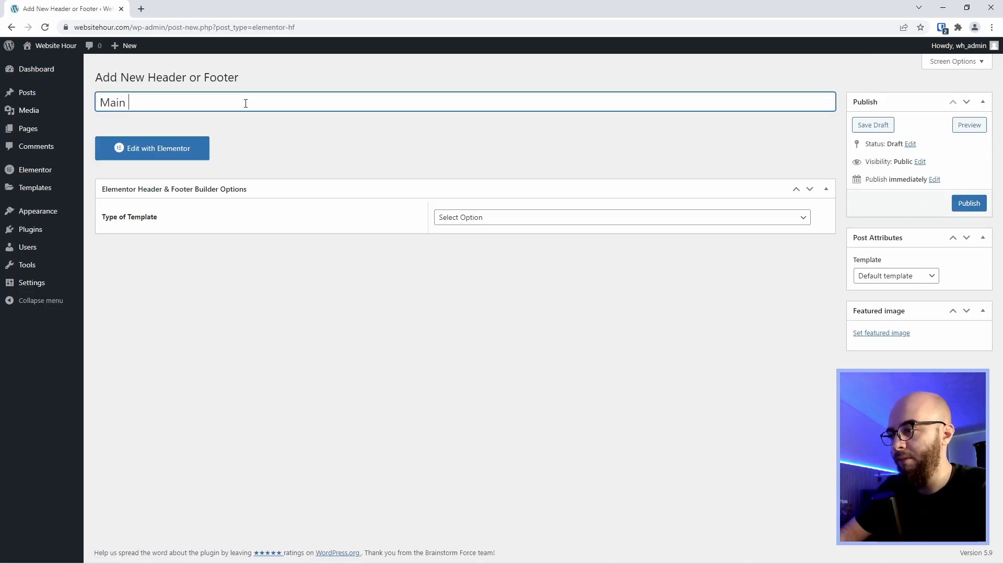
left_click(620, 218)
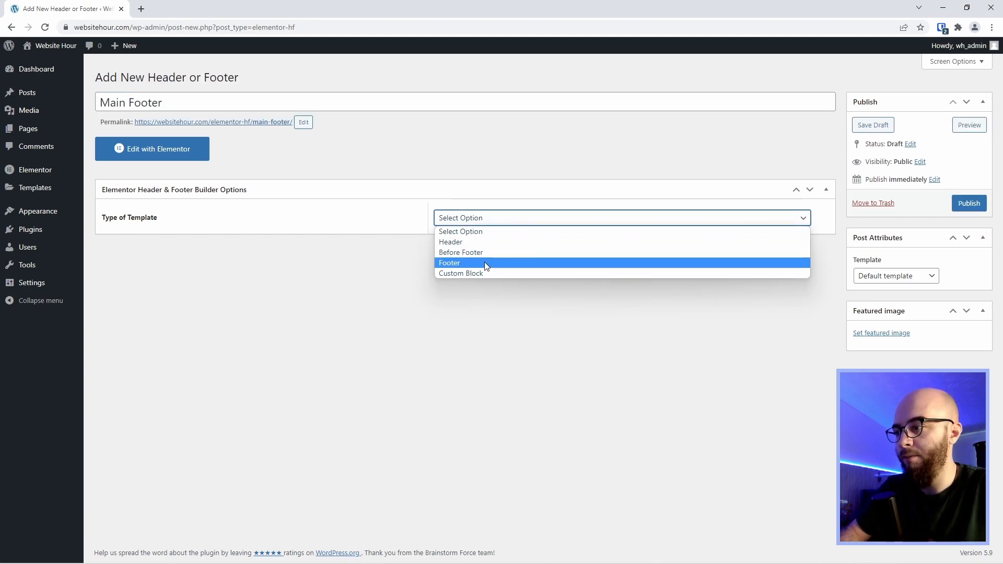
left_click(449, 263)
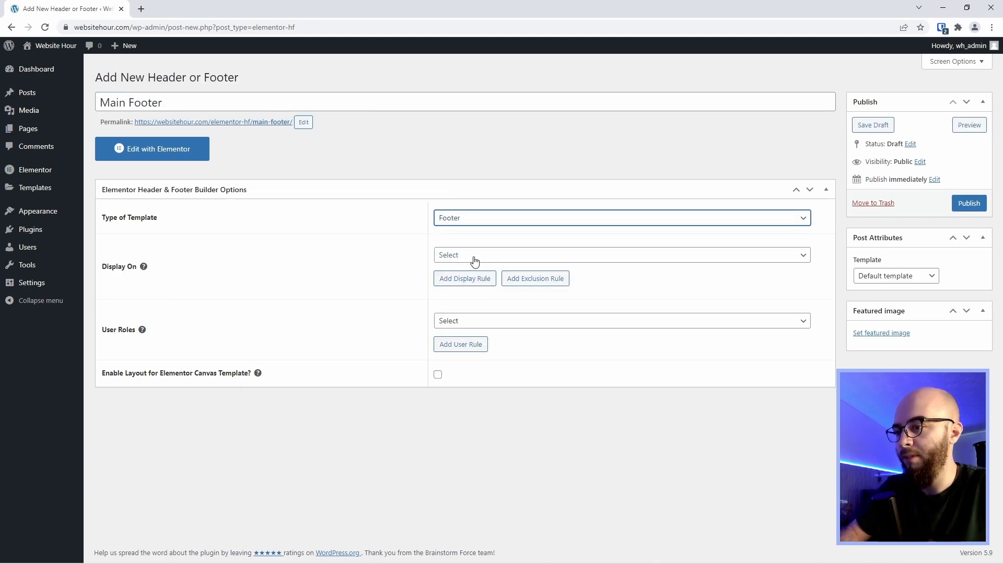
left_click(621, 255)
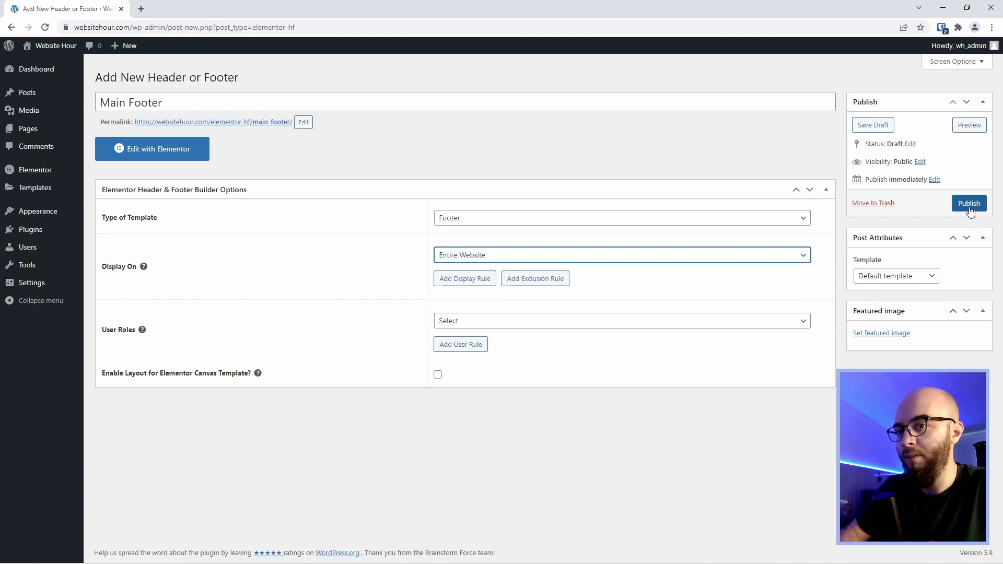
left_click(968, 203)
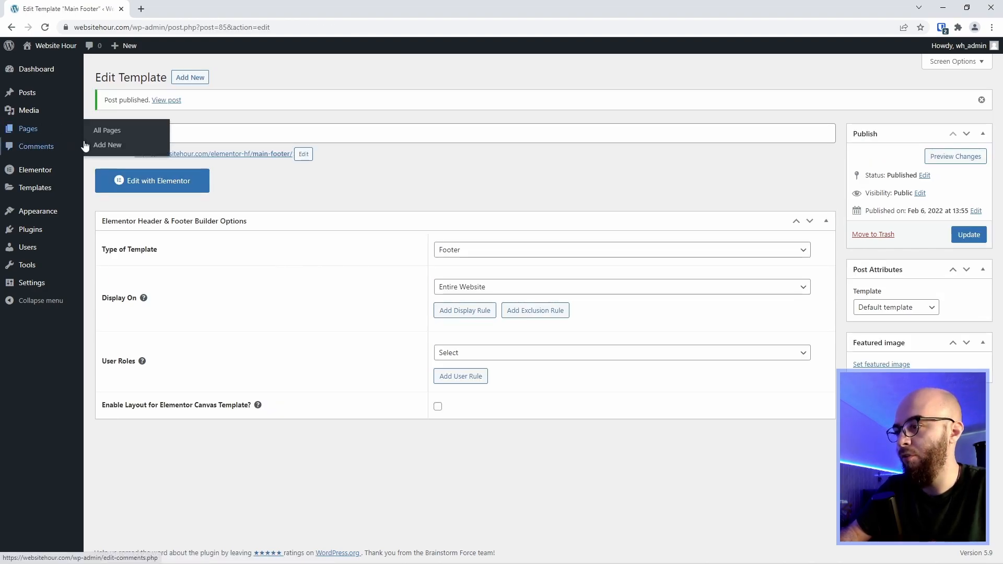
Step: From All Pages, open the Homepage in Elementor in a second tab
left_click(106, 130)
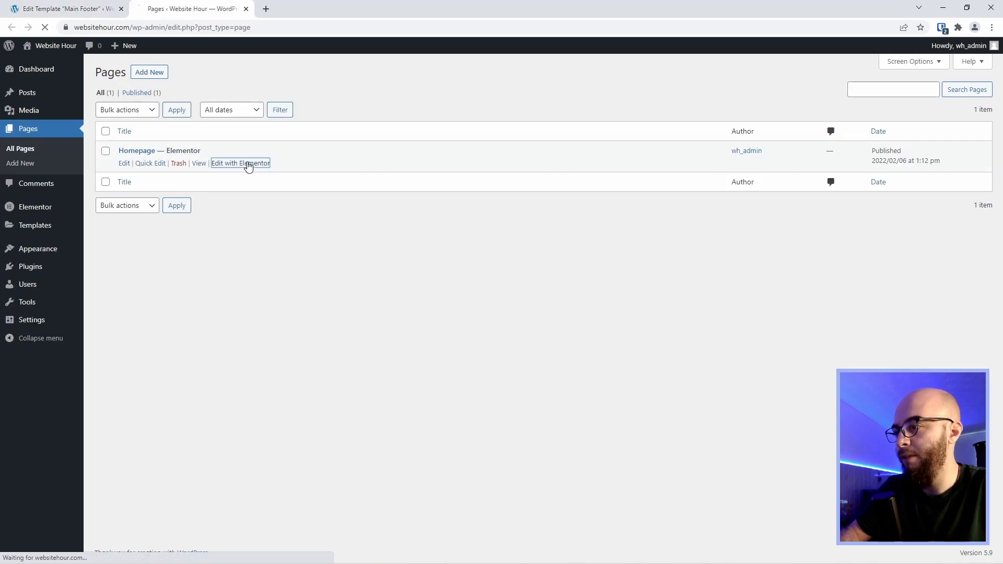
left_click(241, 163)
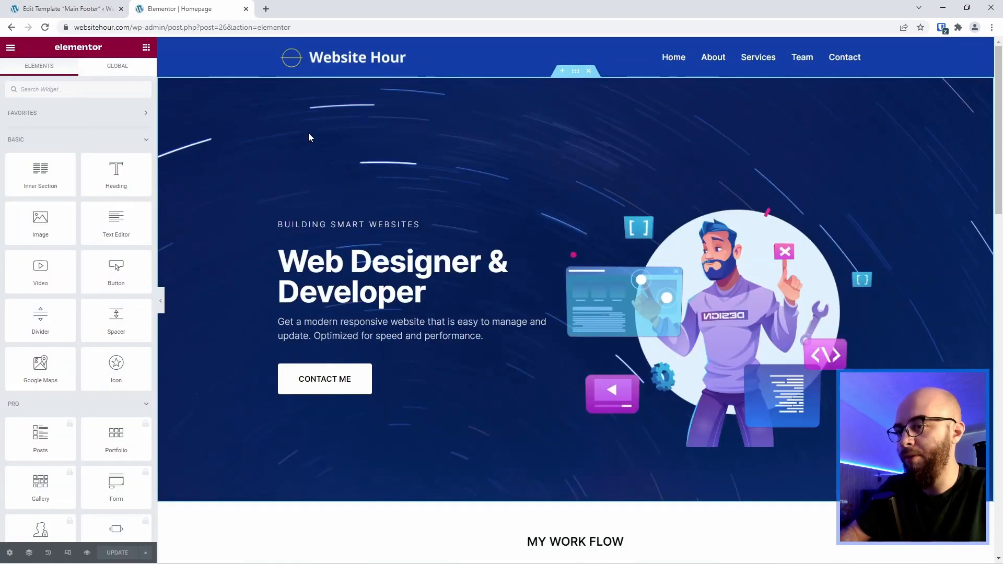
scroll("down", 3)
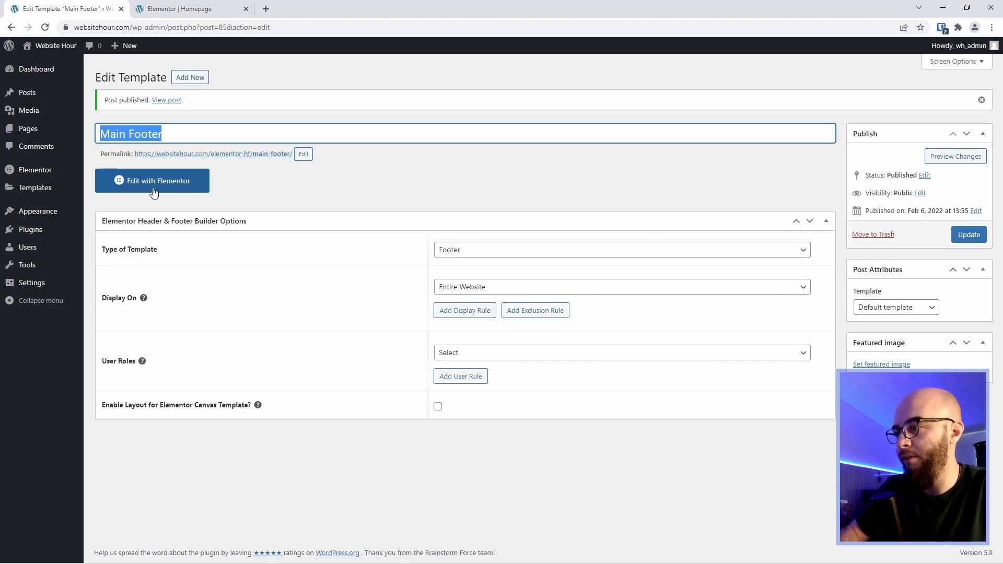
Step: Open the Main Footer template in the Elementor editor
left_click(152, 180)
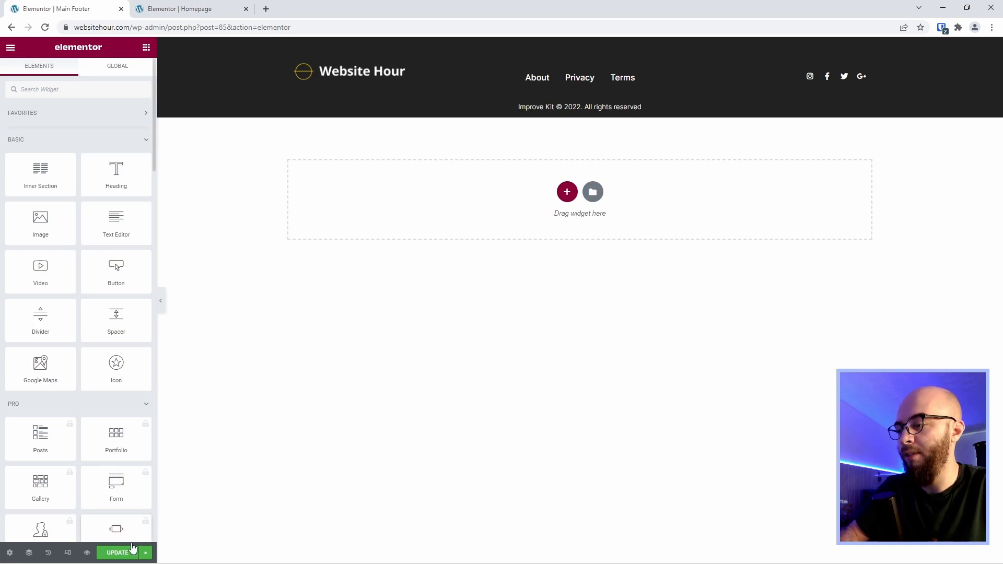
mouse_move(330, 242)
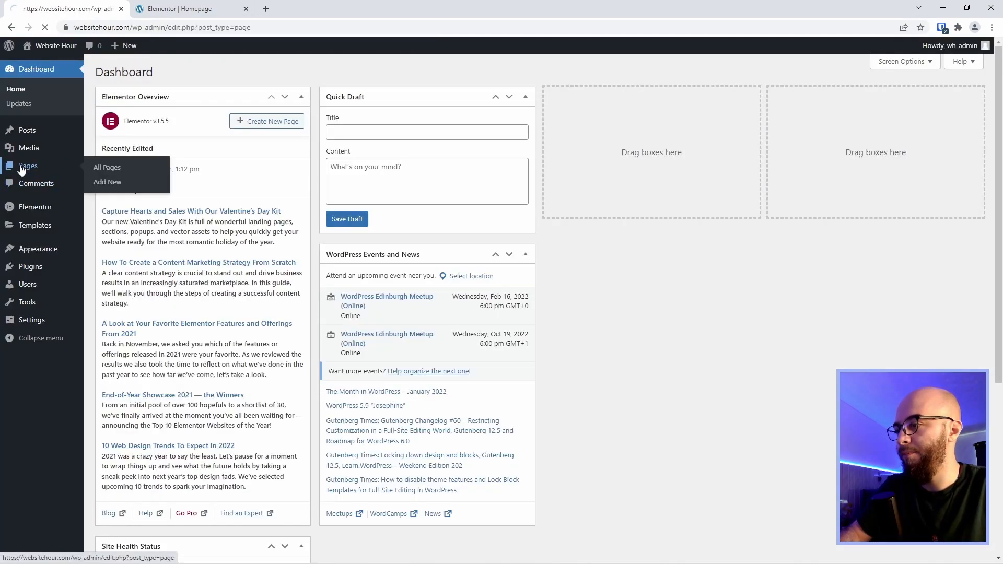
Step: Add a new page titled 'Test', publish it, and open it in Elementor
left_click(107, 167)
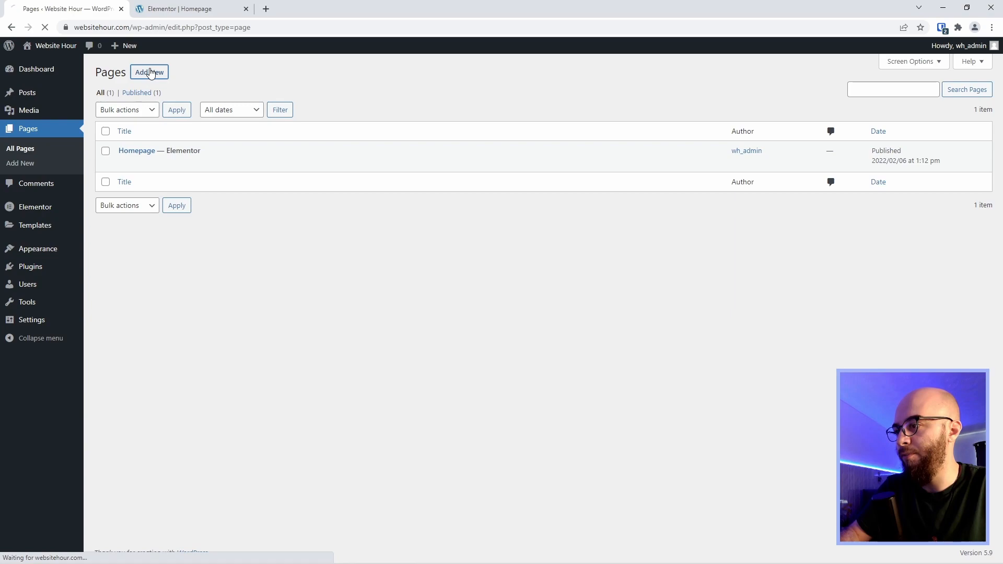
left_click(148, 72)
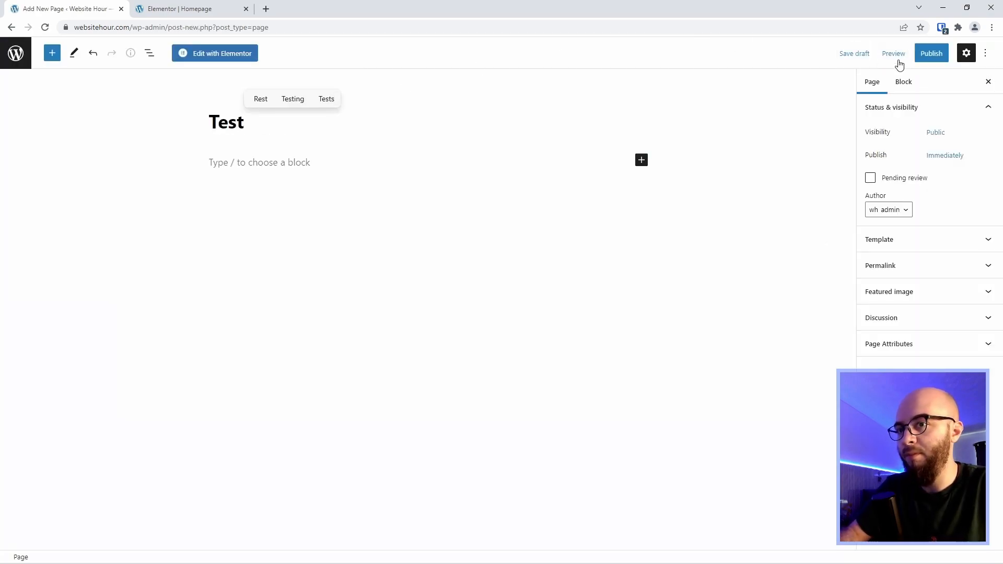
left_click(932, 53)
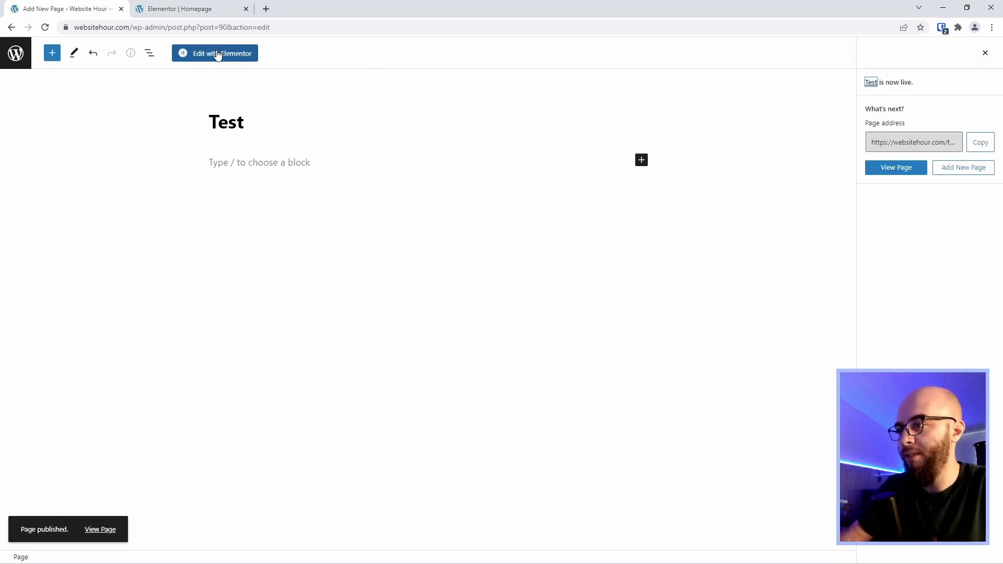
left_click(214, 54)
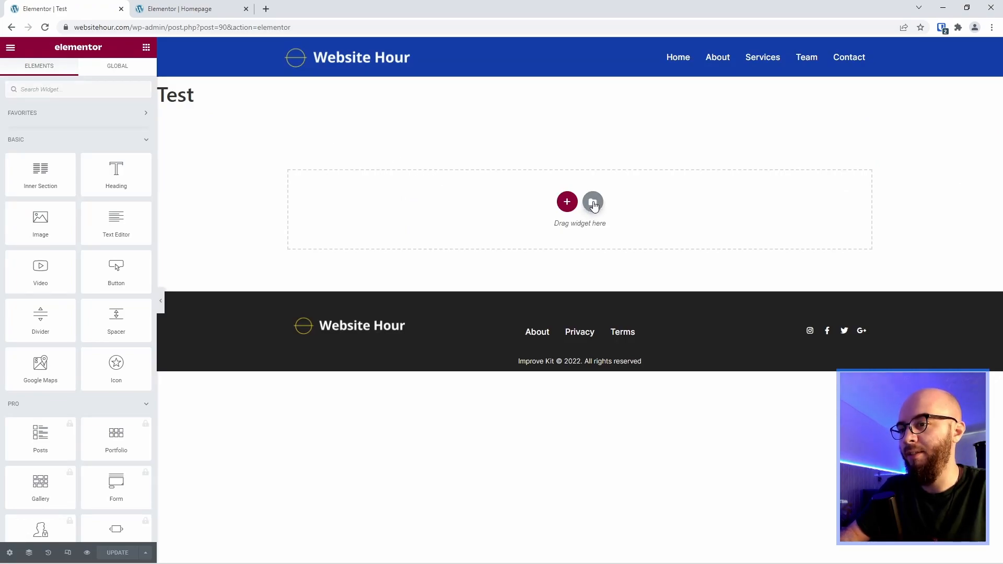
Step: Insert the Step Into The Wild template, hide the page title, and preview the page
left_click(592, 202)
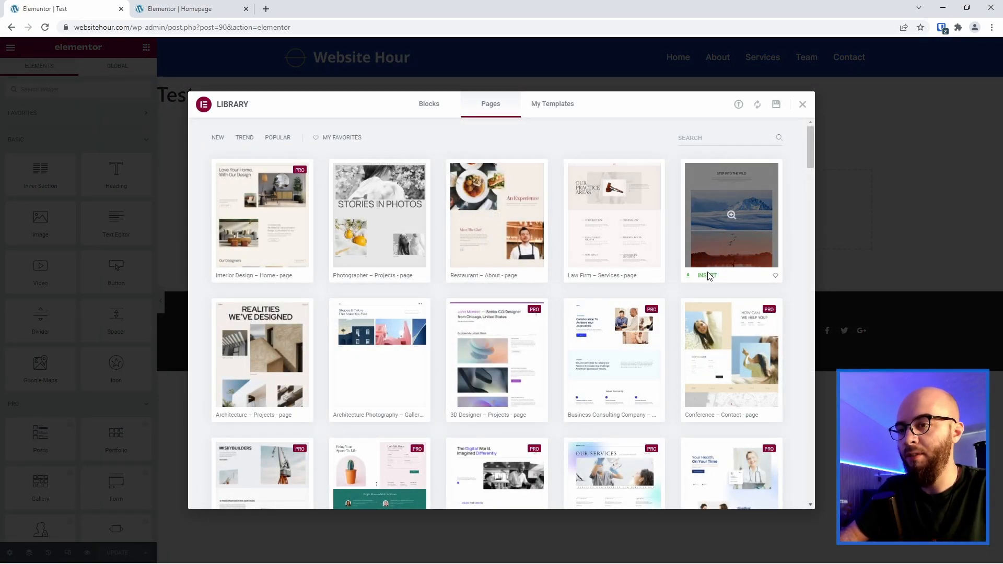
left_click(706, 275)
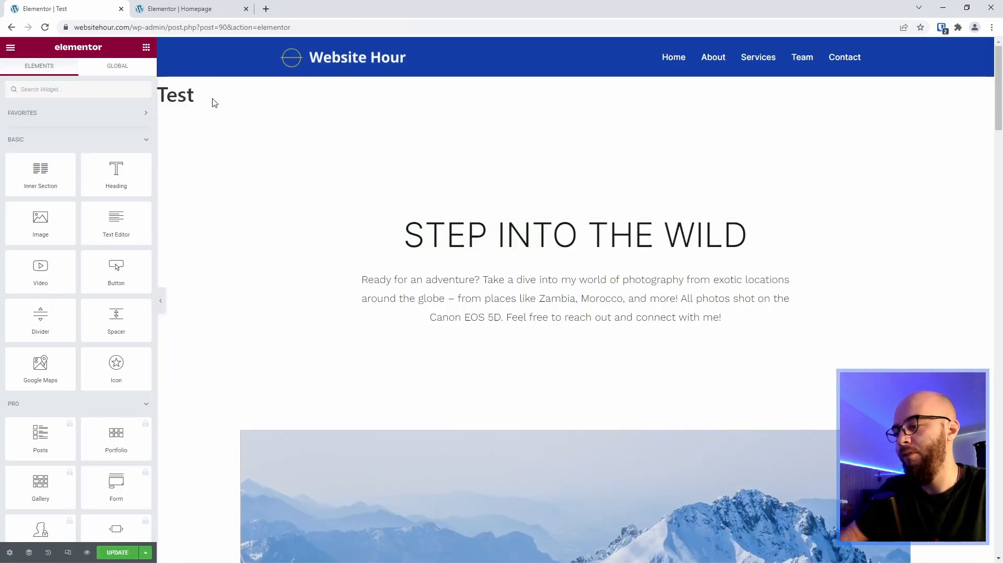
left_click(9, 553)
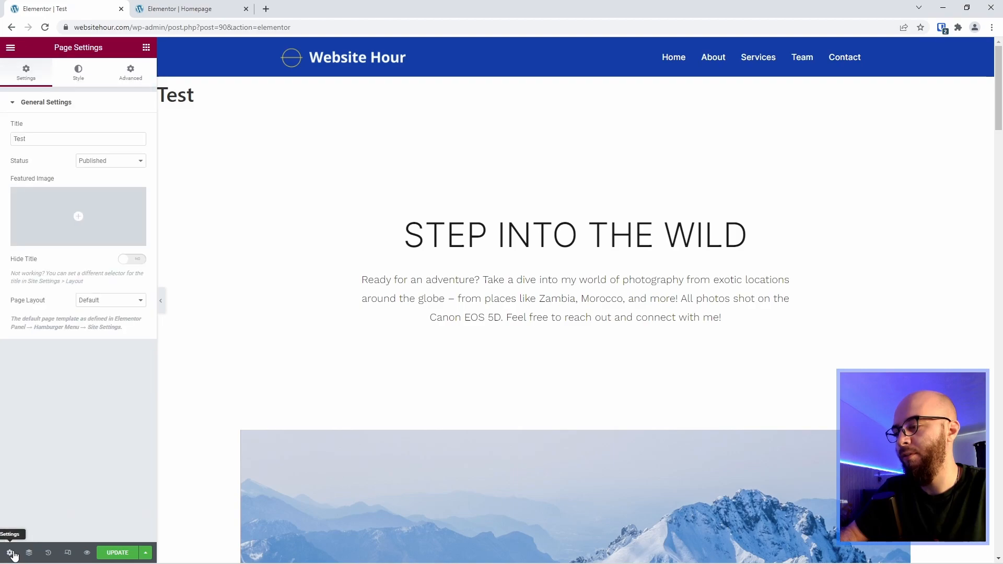
left_click(132, 259)
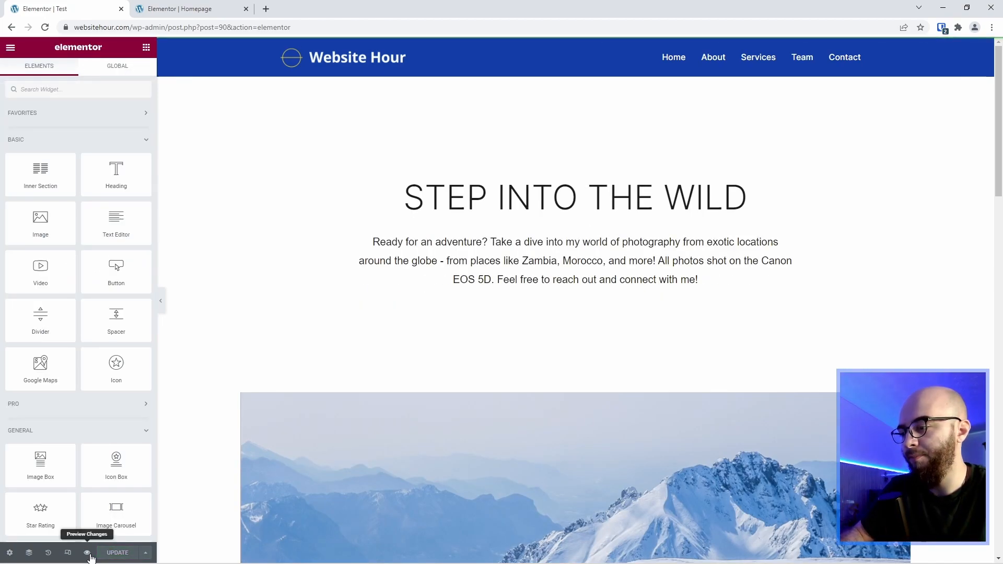
left_click(86, 552)
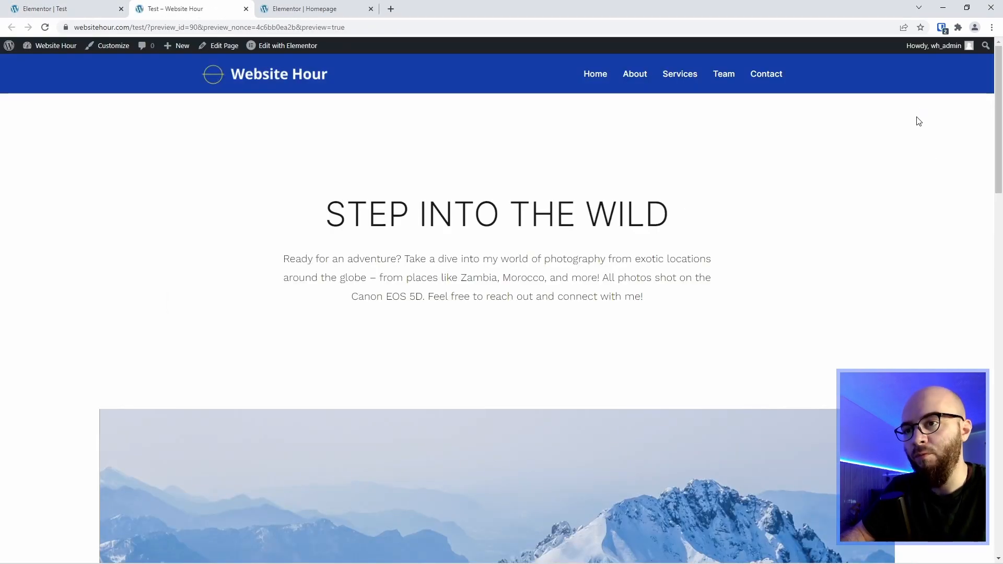
scroll("down", 3)
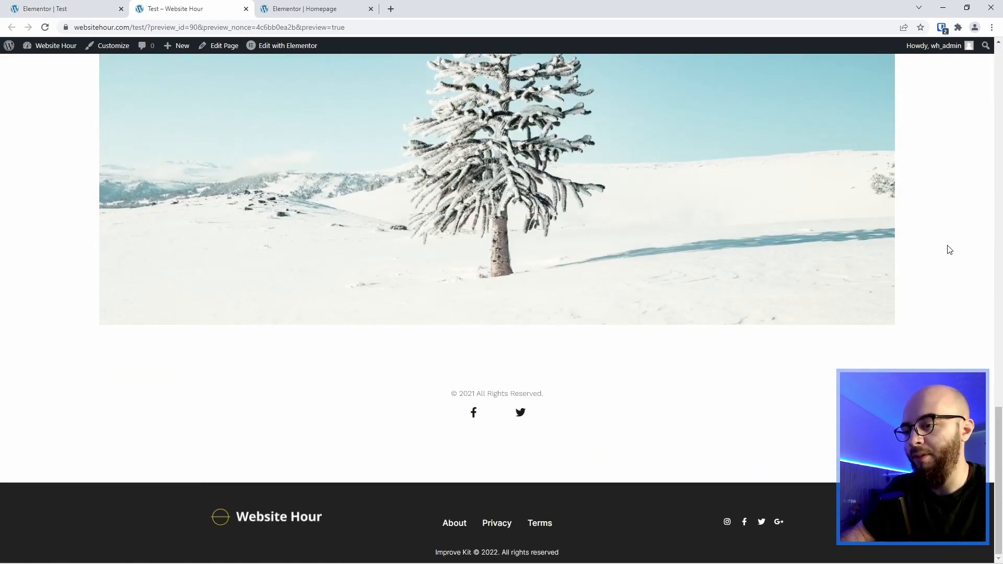